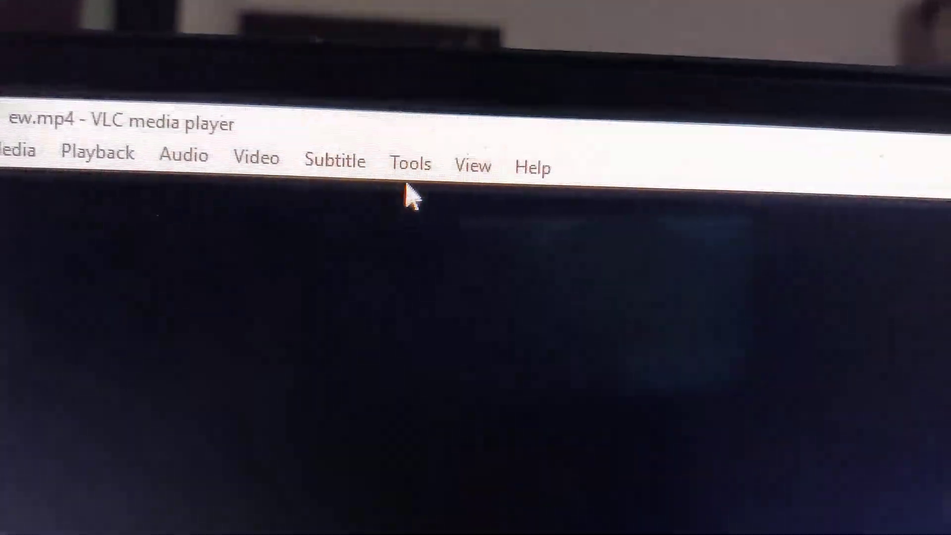
# - Open VLC's Tools menu to reveal Effects and Filters and Preferences
pyautogui.click(410, 164)
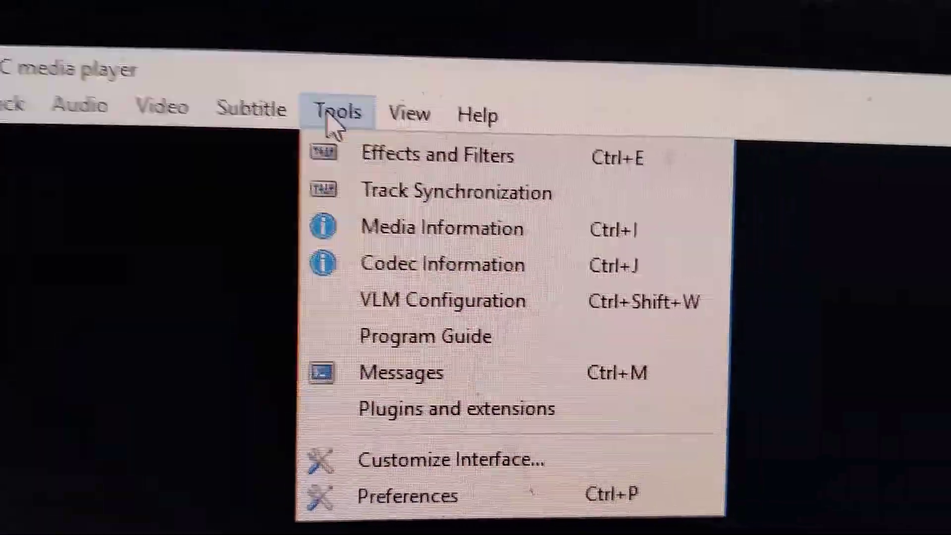
pyautogui.moveTo(437, 153)
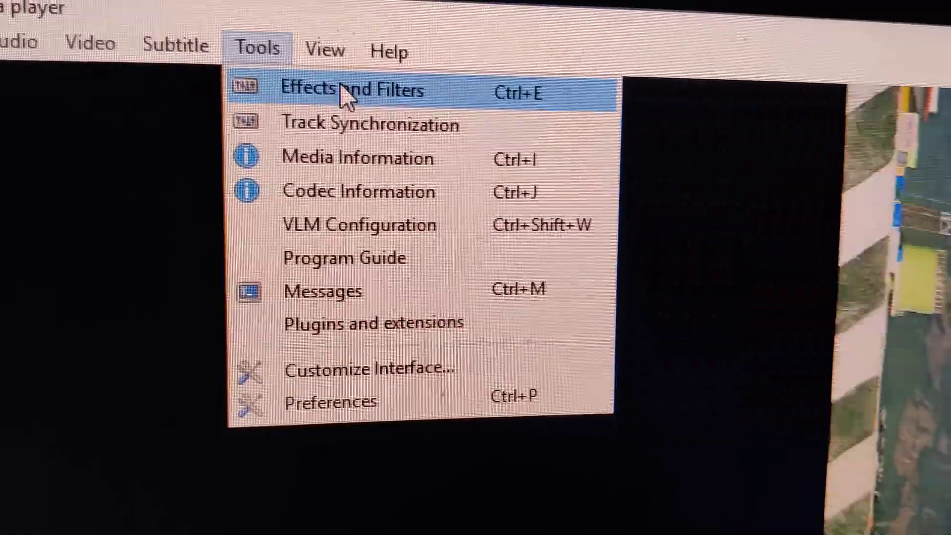
# - Open Effects and Filters and switch to the Video Effects section
pyautogui.click(357, 92)
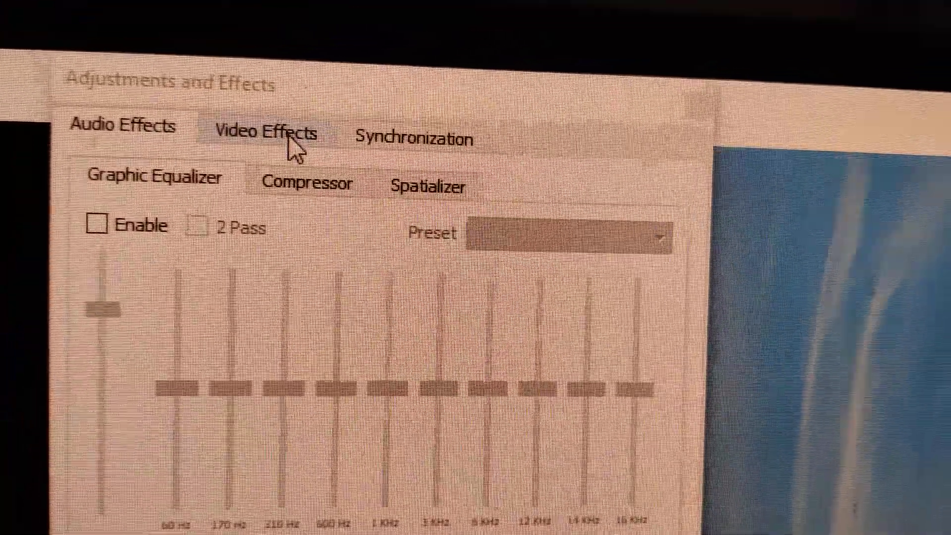
pyautogui.click(270, 134)
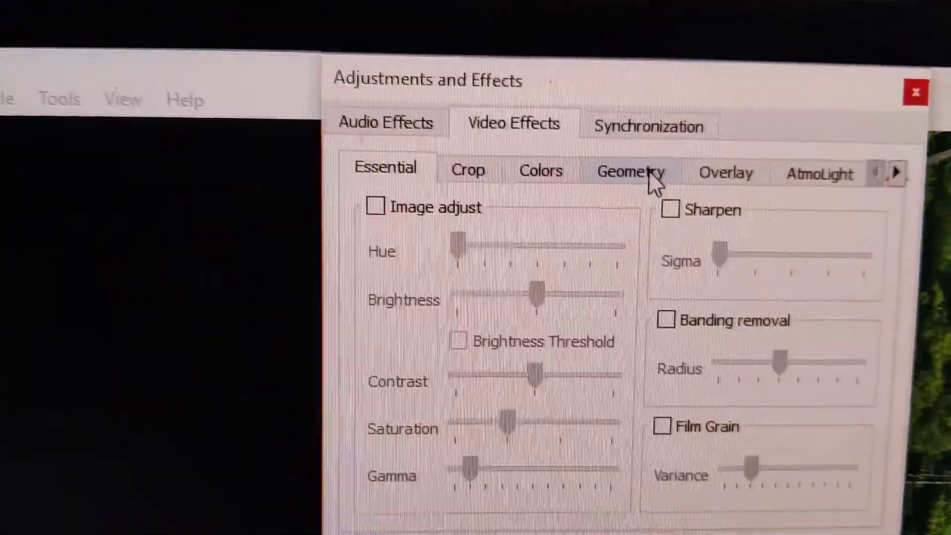
# - Show the Geometry options with transform, rotate, wall and puzzle settings
pyautogui.click(629, 172)
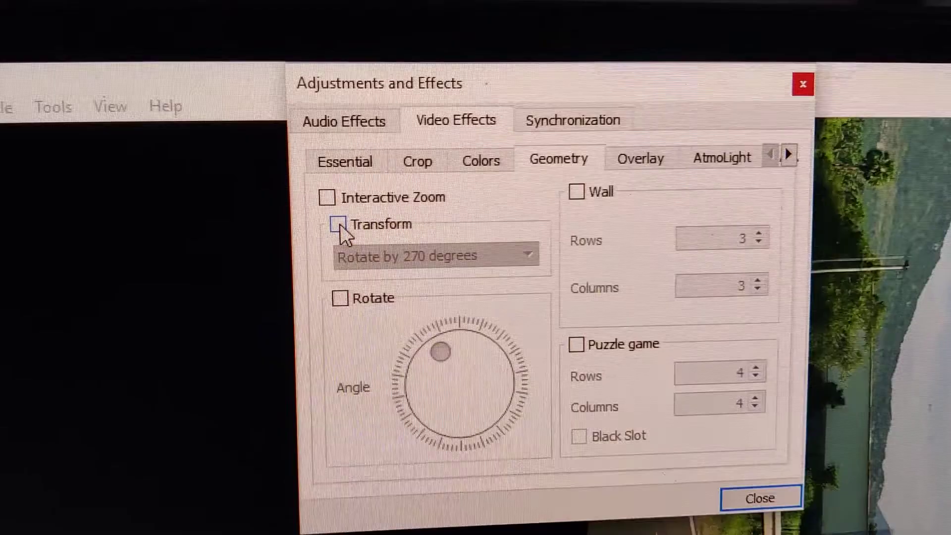
# - Enable Transform set to 'Rotate by 270 degrees', and enable Rotate
pyautogui.click(338, 223)
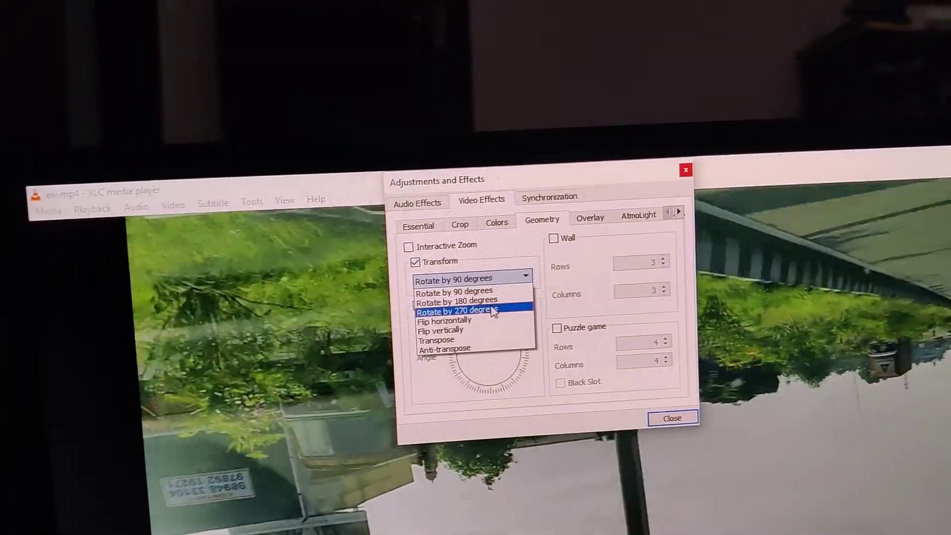
pyautogui.click(456, 302)
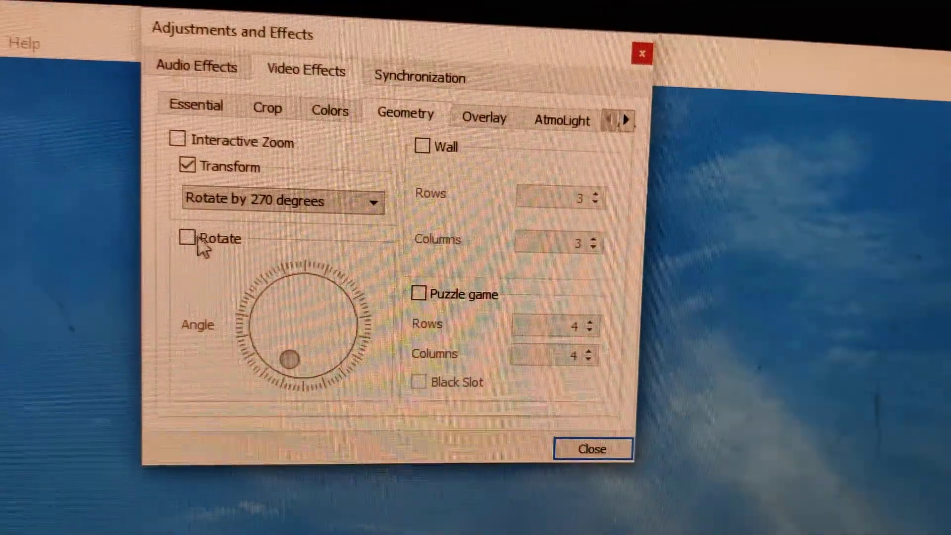
pyautogui.click(186, 237)
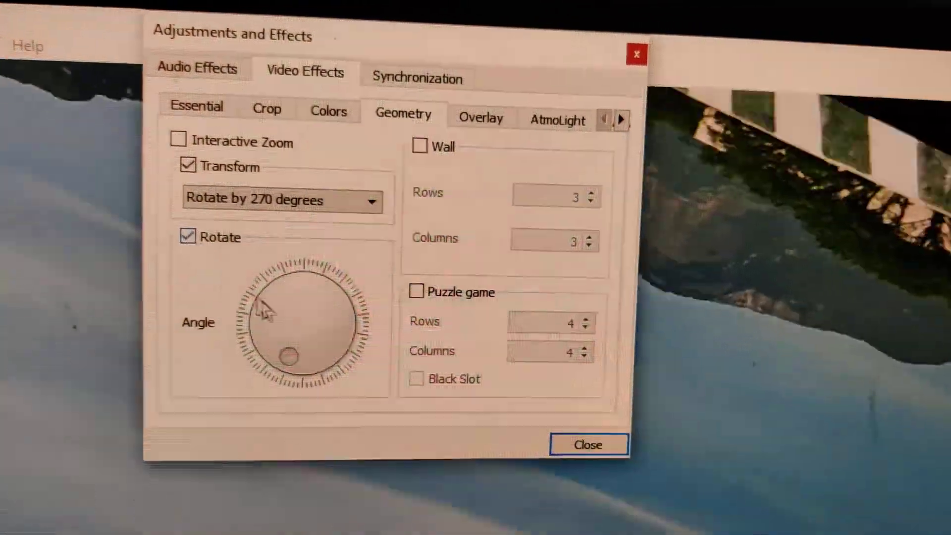